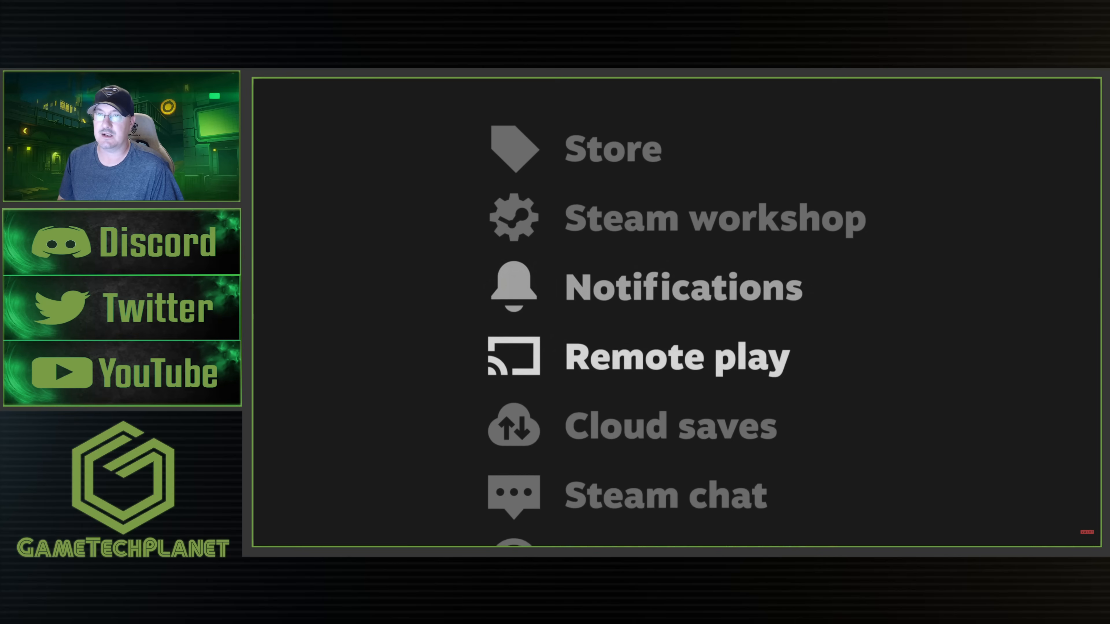
Step: Scroll the SteamOS 3.7.5 Beta news post down to its General changes list
scroll(down, 3)
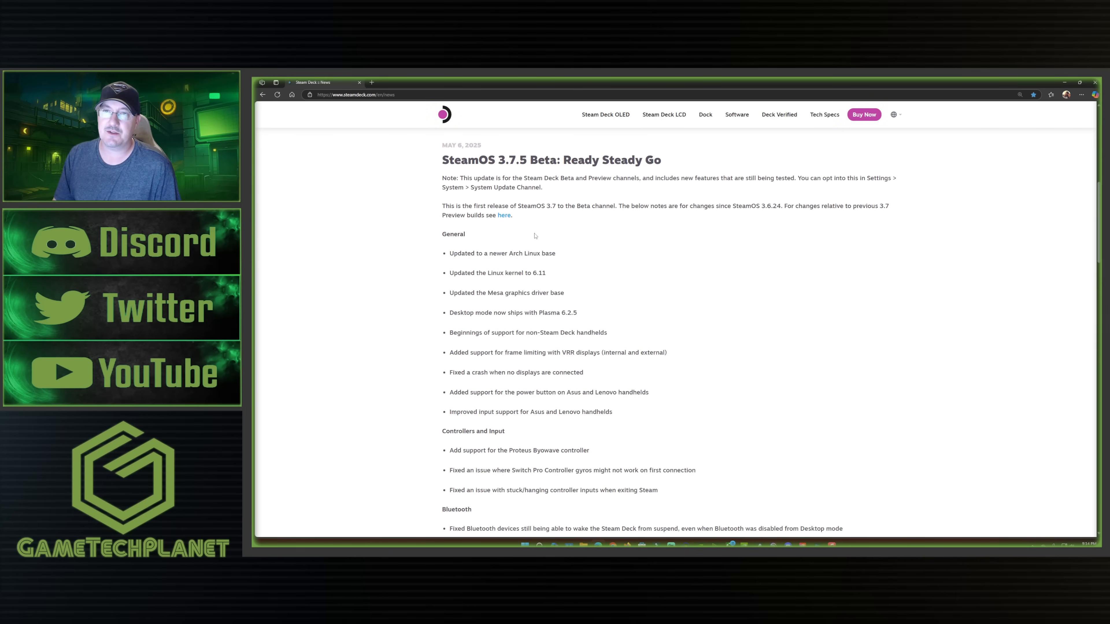
scroll(down, 3)
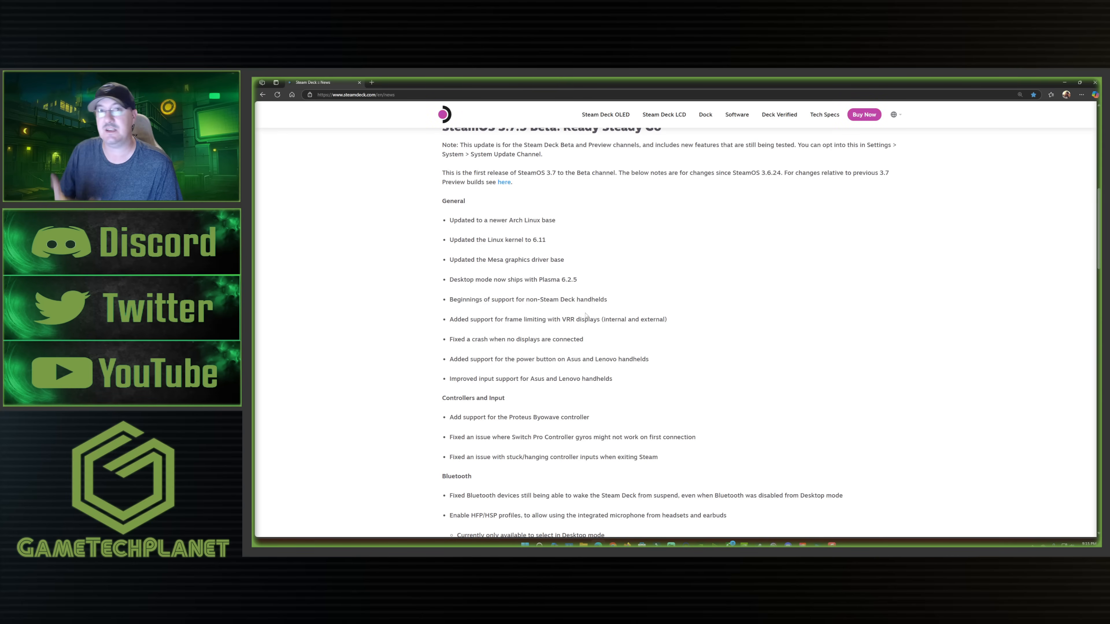
mouse_move(504, 338)
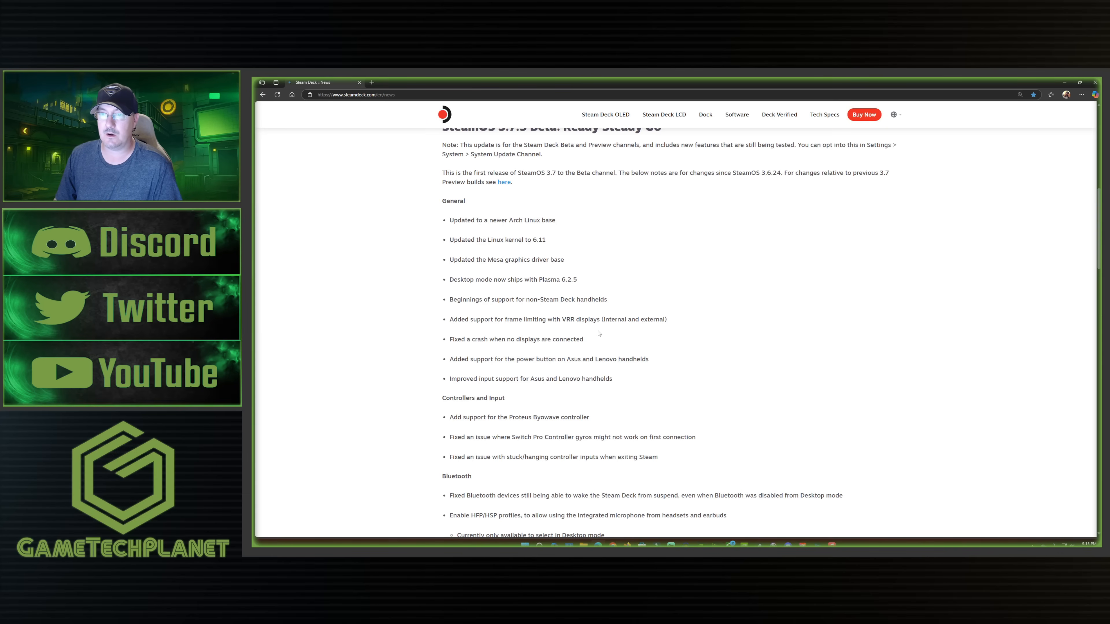
mouse_move(551, 342)
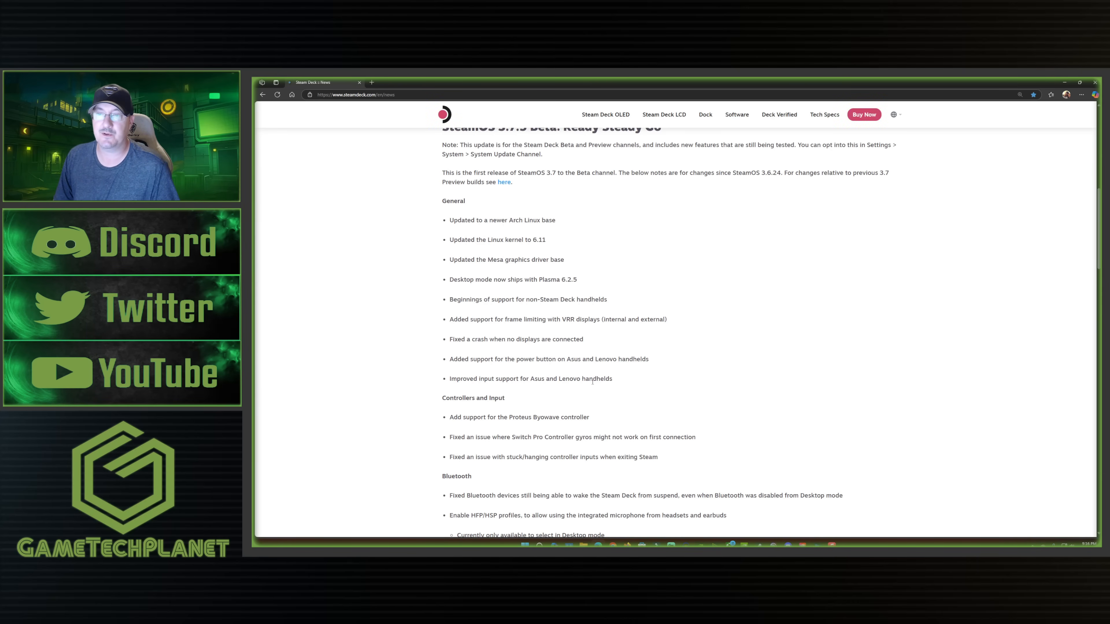
Step: Scroll the patch notes through the Steam Deck Dock, Graphics and Performance, Desktop and Misc sections
scroll(down, 3)
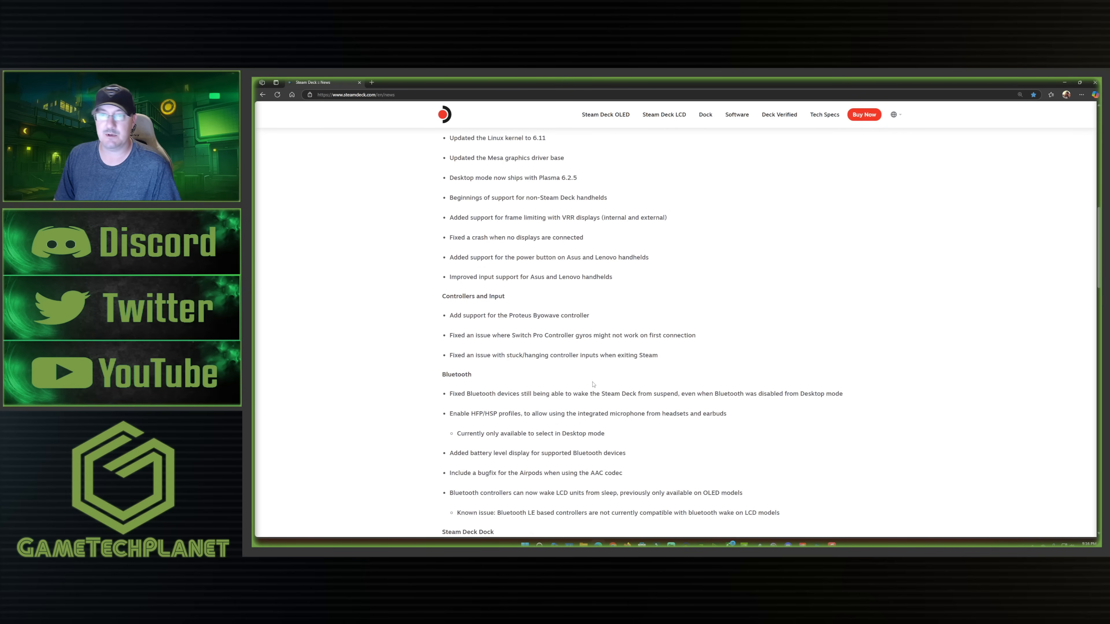
scroll(down, 3)
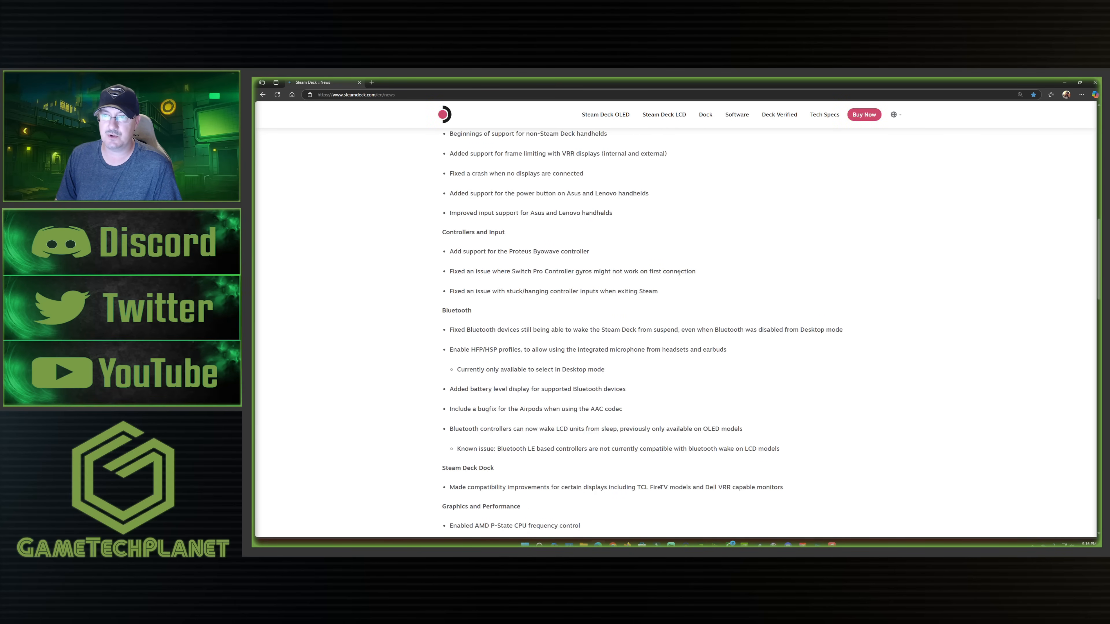
scroll(down, 3)
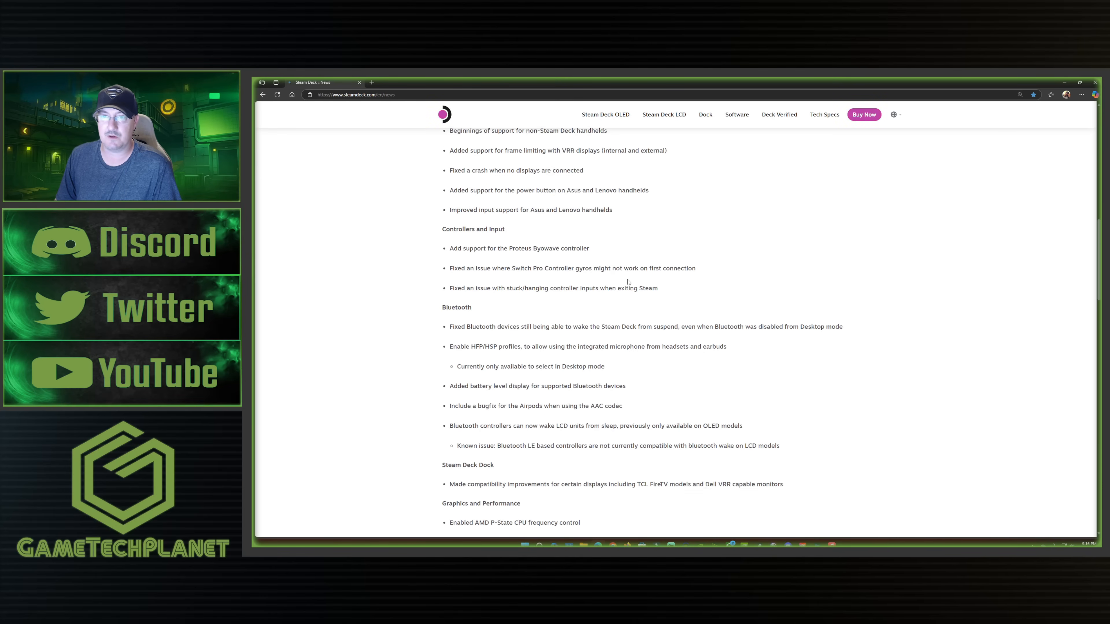
scroll(down, 3)
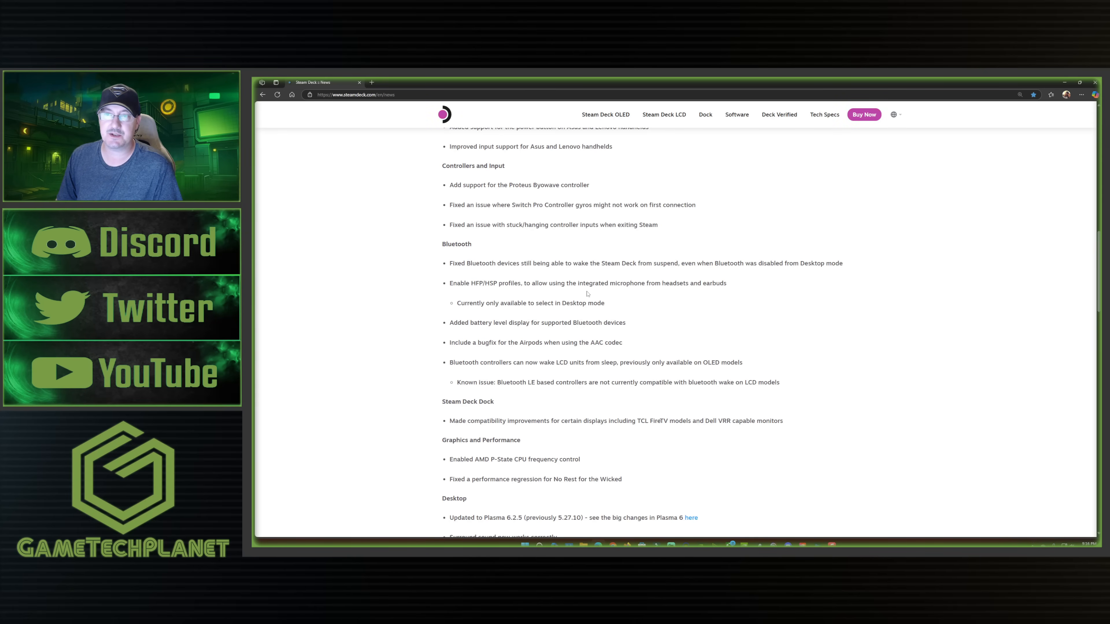
mouse_move(677, 294)
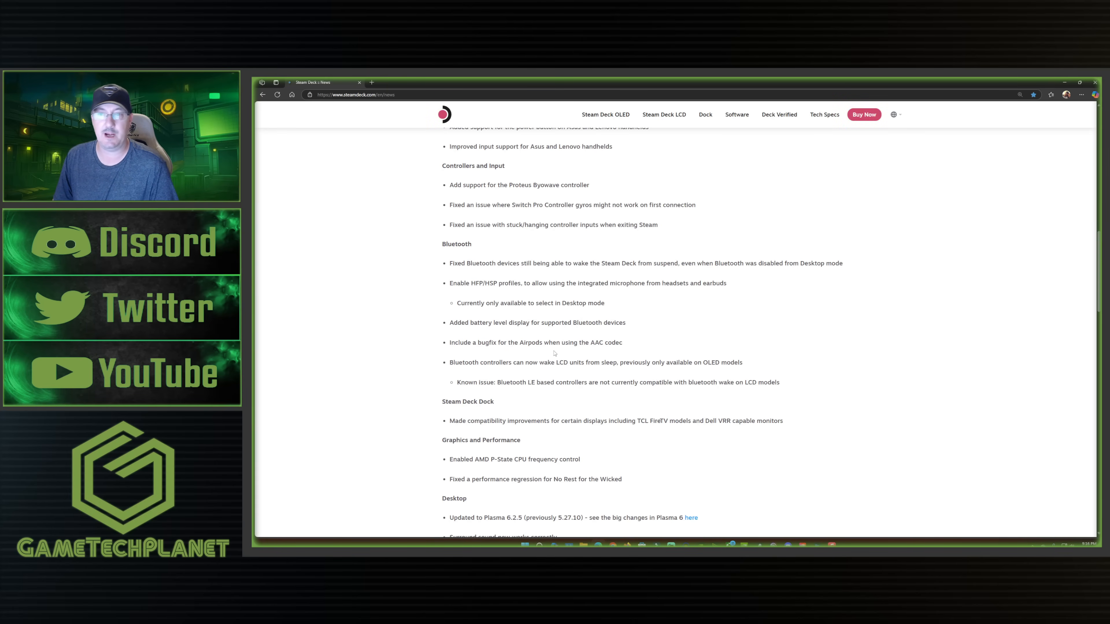
mouse_move(588, 350)
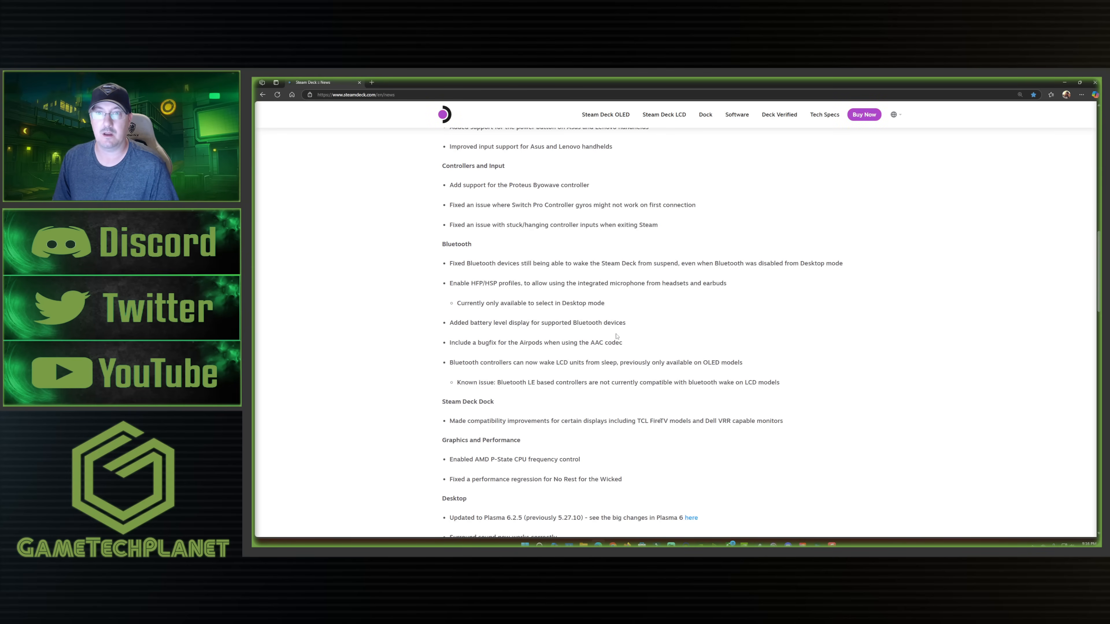
scroll(down, 3)
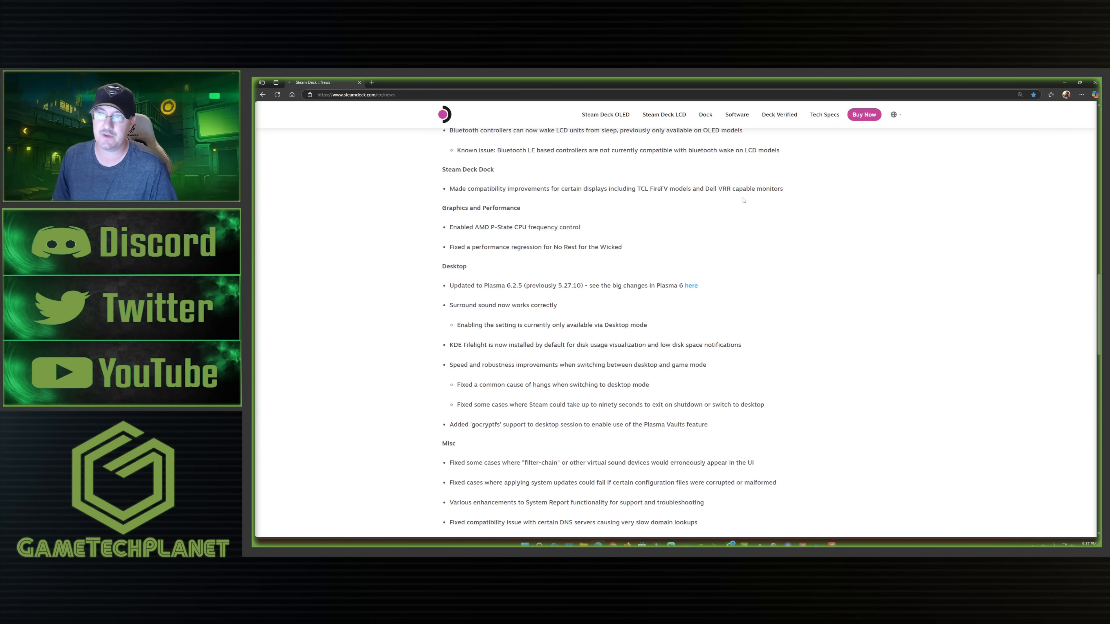
mouse_move(602, 224)
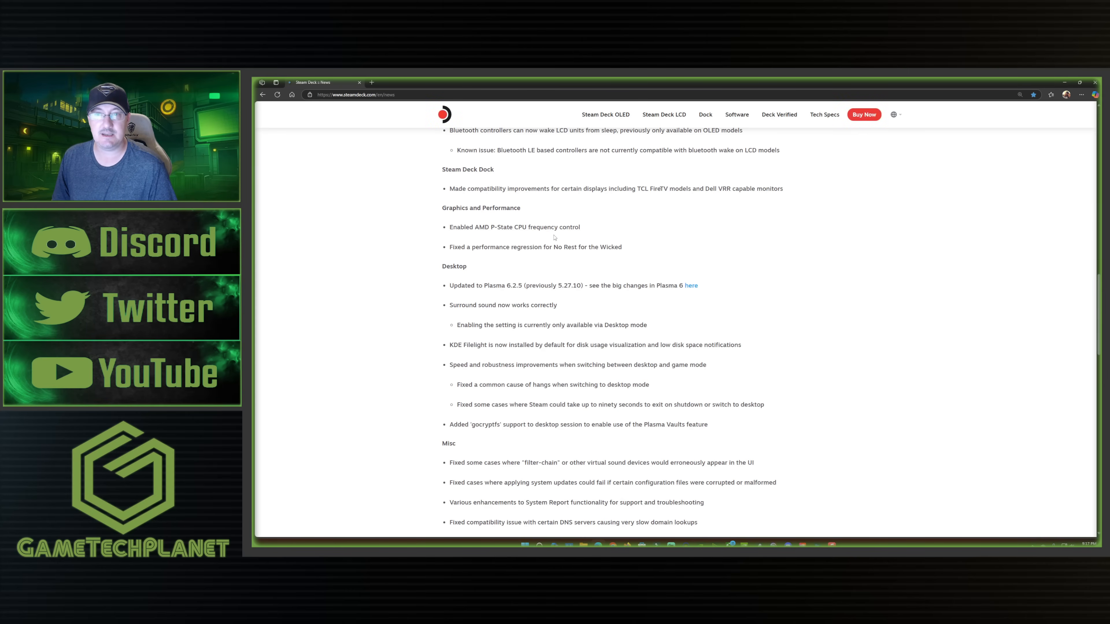
mouse_move(557, 259)
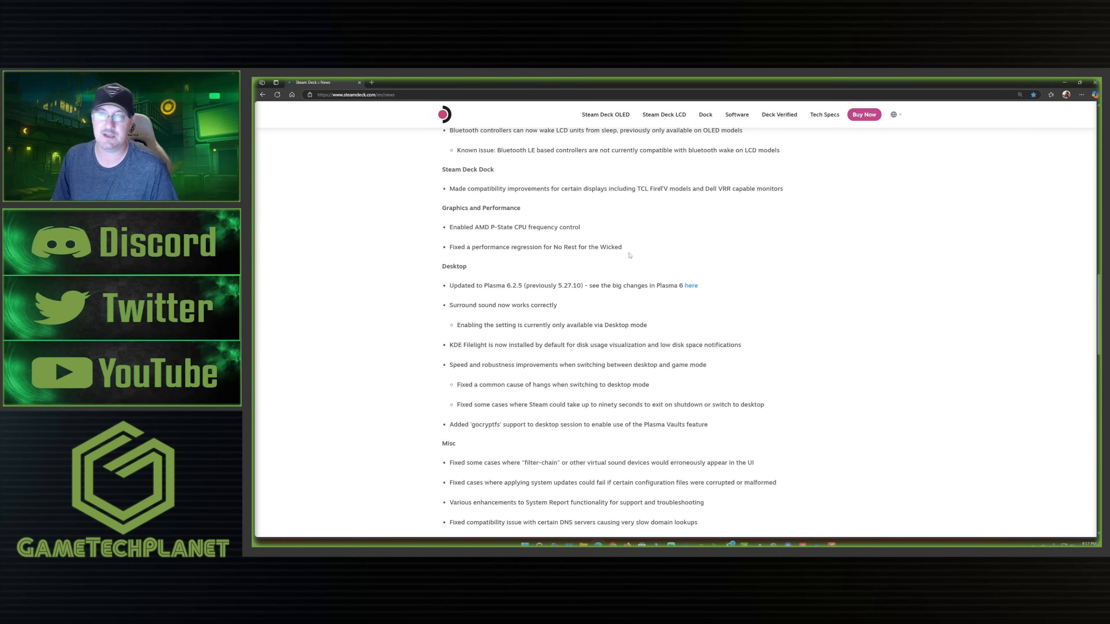
Step: Scroll past Misc to the Known Issues section and the start of Developer
scroll(down, 3)
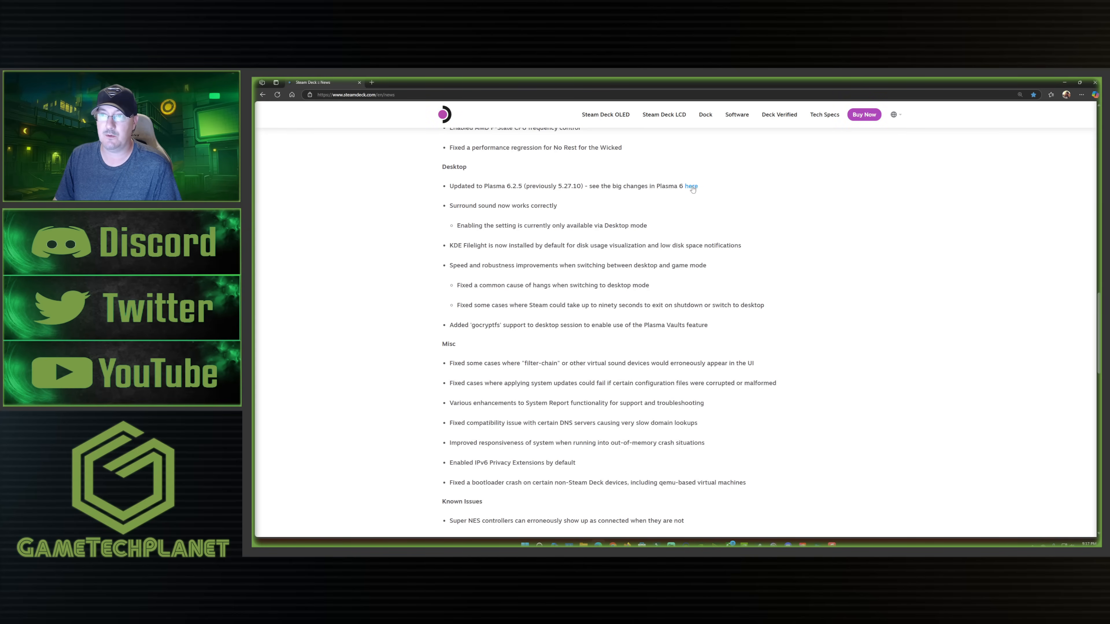
mouse_move(537, 219)
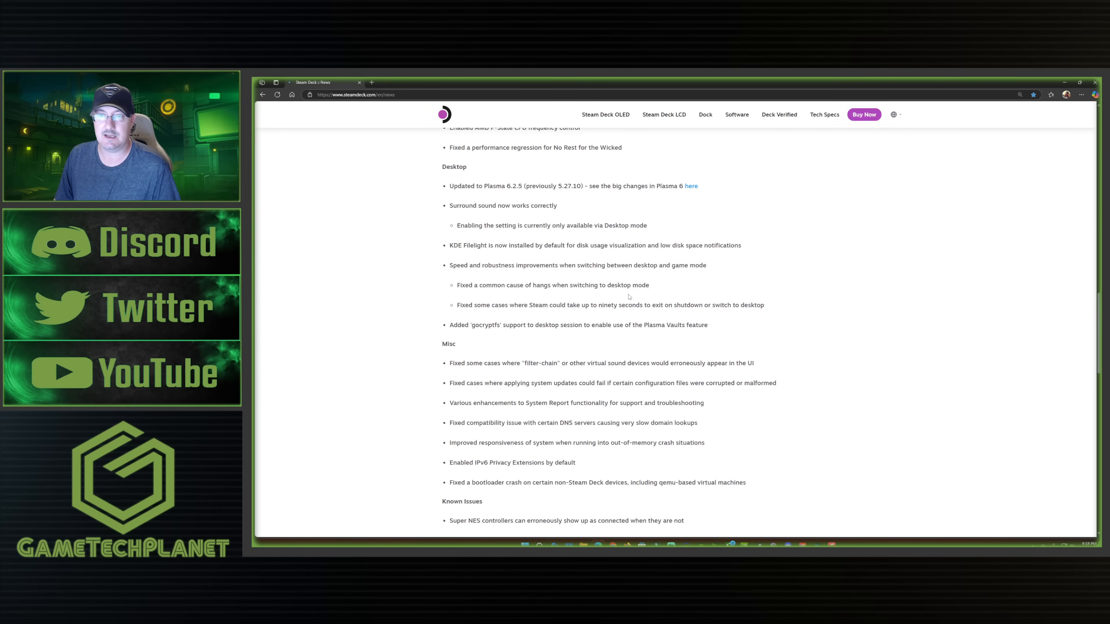
scroll(down, 3)
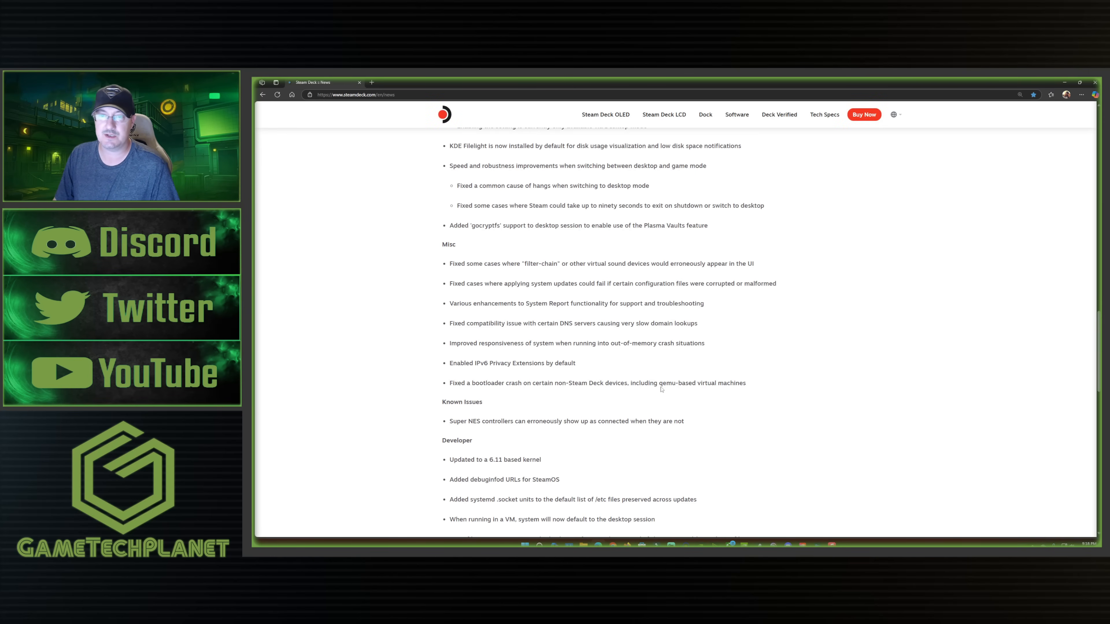
Step: Scroll through the full Developer list to the end of the notes above the next post
scroll(down, 3)
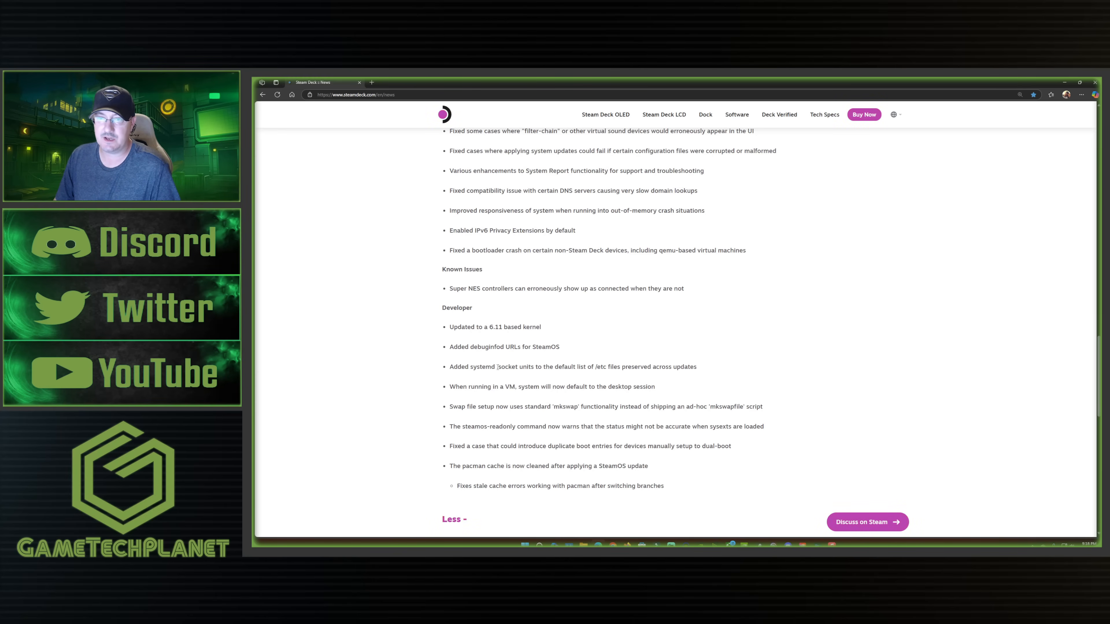
scroll(down, 3)
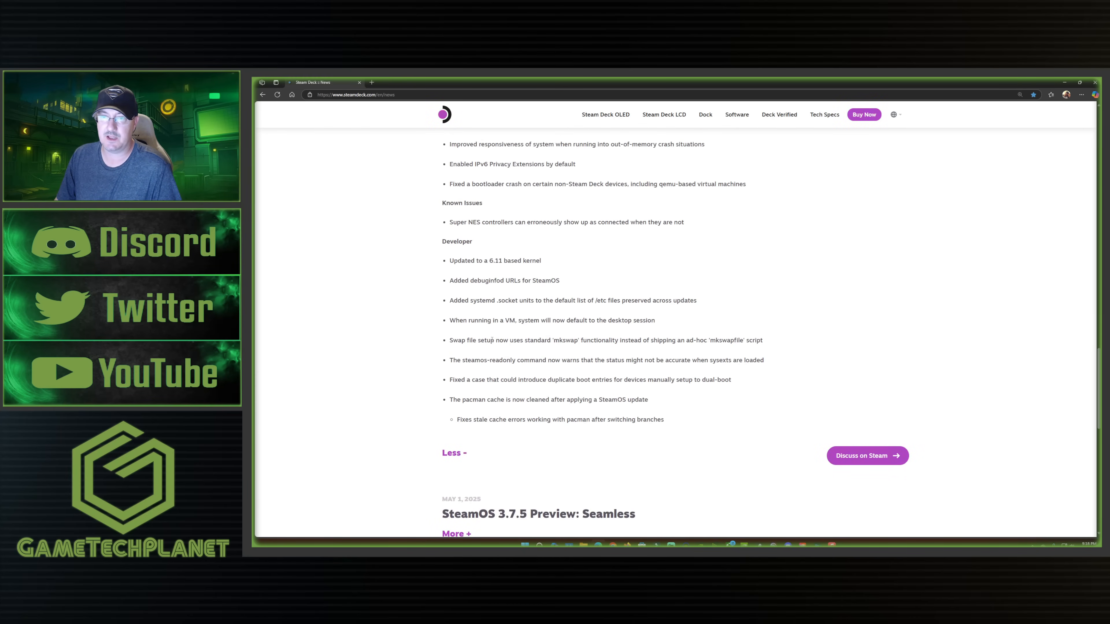
scroll(down, 3)
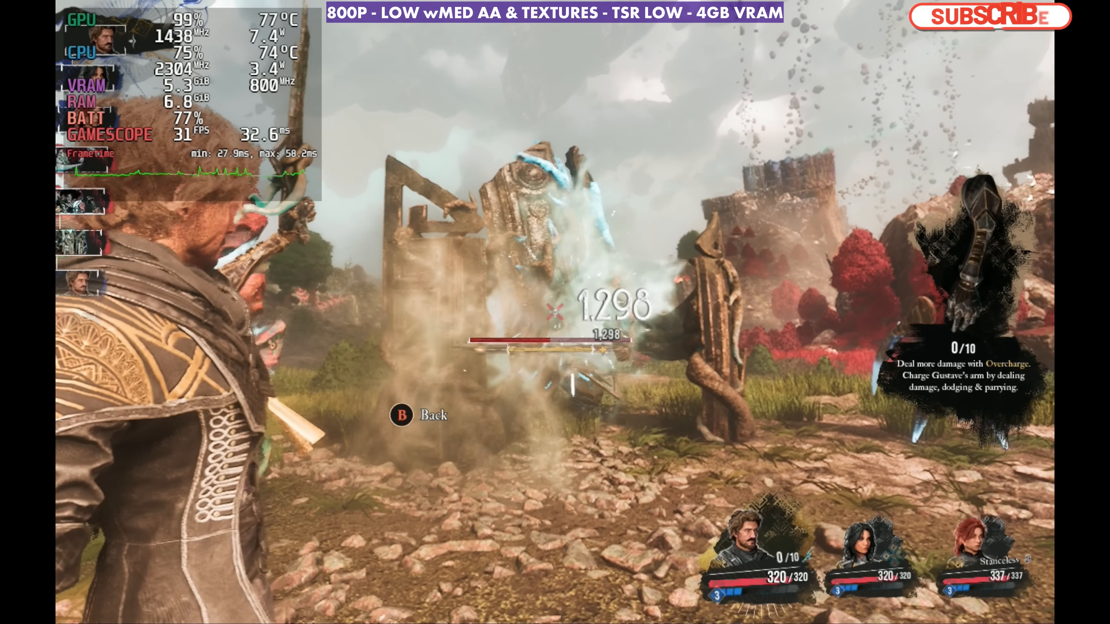
click(988, 16)
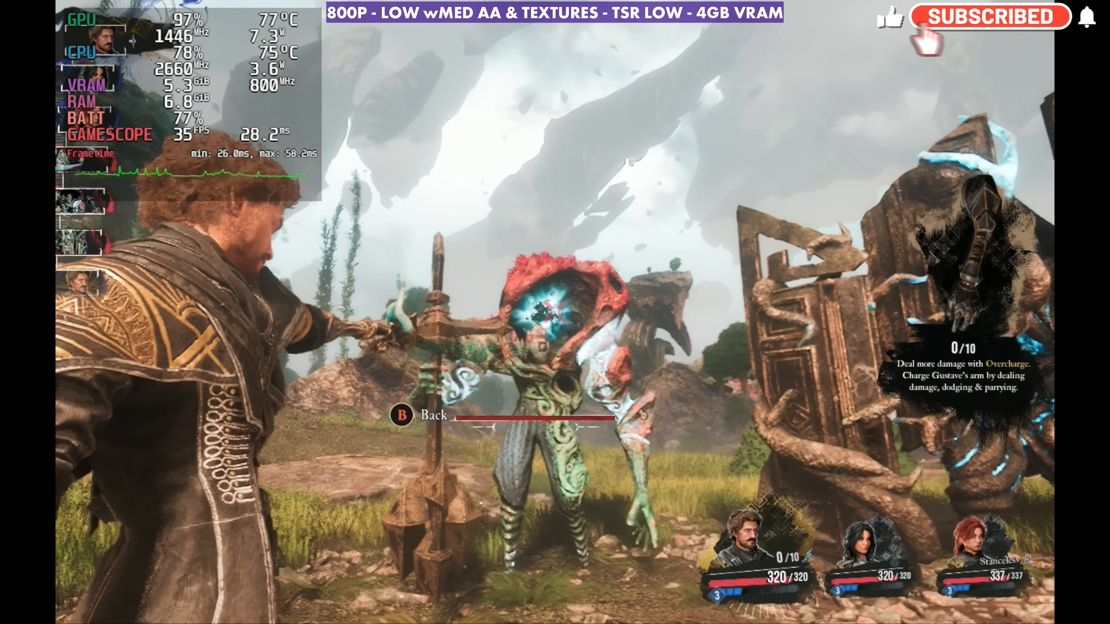